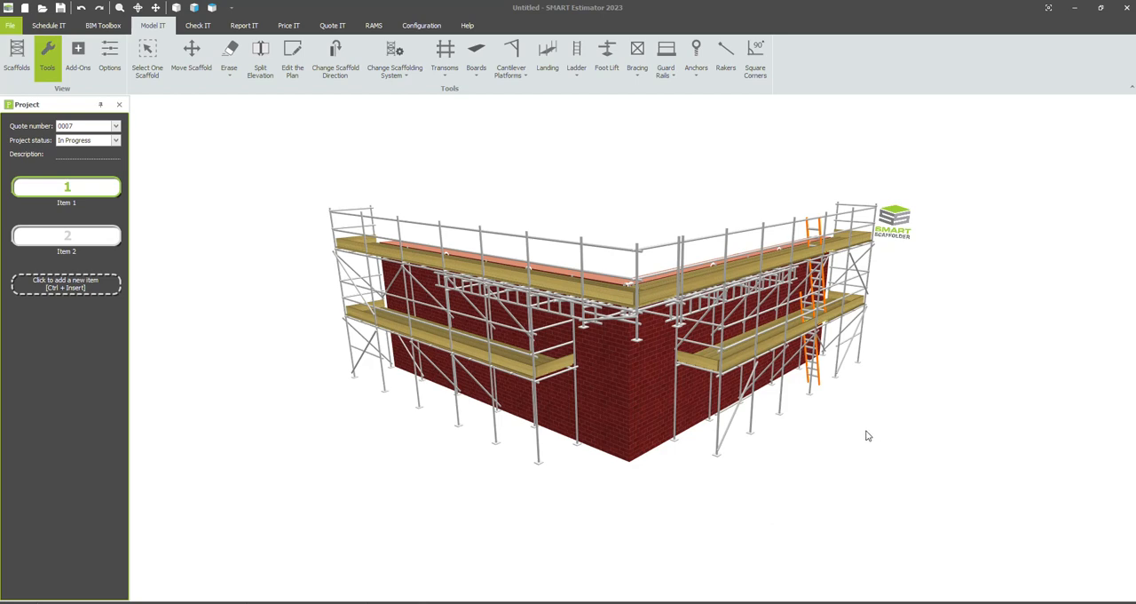
{"action": "mouse_move", "coordinate": [852, 467]}
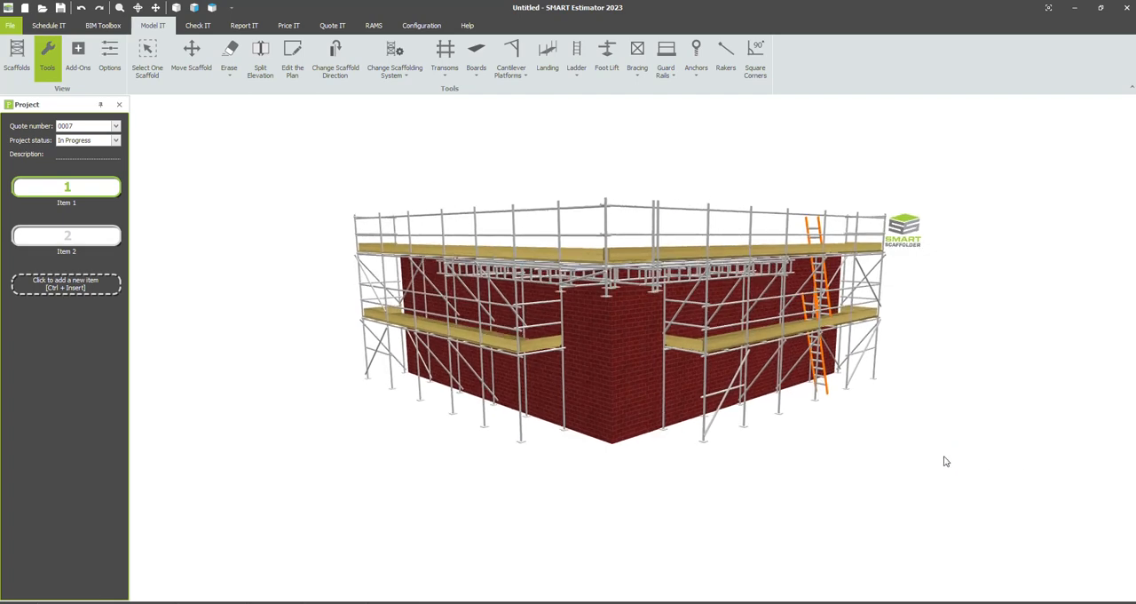
- Display Item 2's double-lift corner scaffold from the Project panel
{"action": "left_click", "coordinate": [68, 235]}
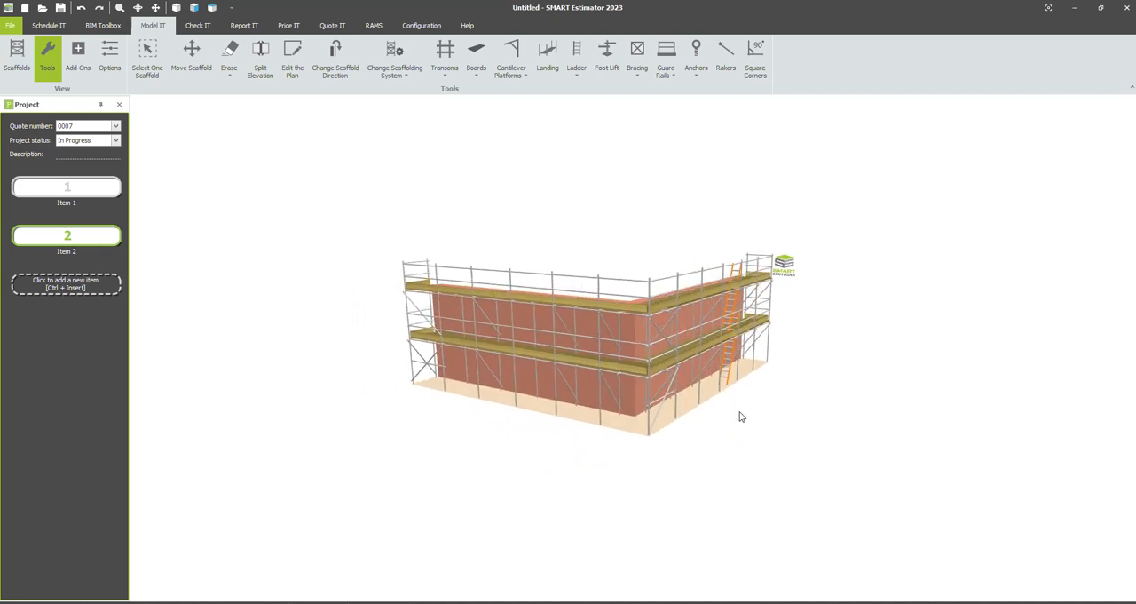
- Place a Bridge add-on bay spanning part of the scaffold's left-hand run
{"action": "left_click", "coordinate": [78, 56]}
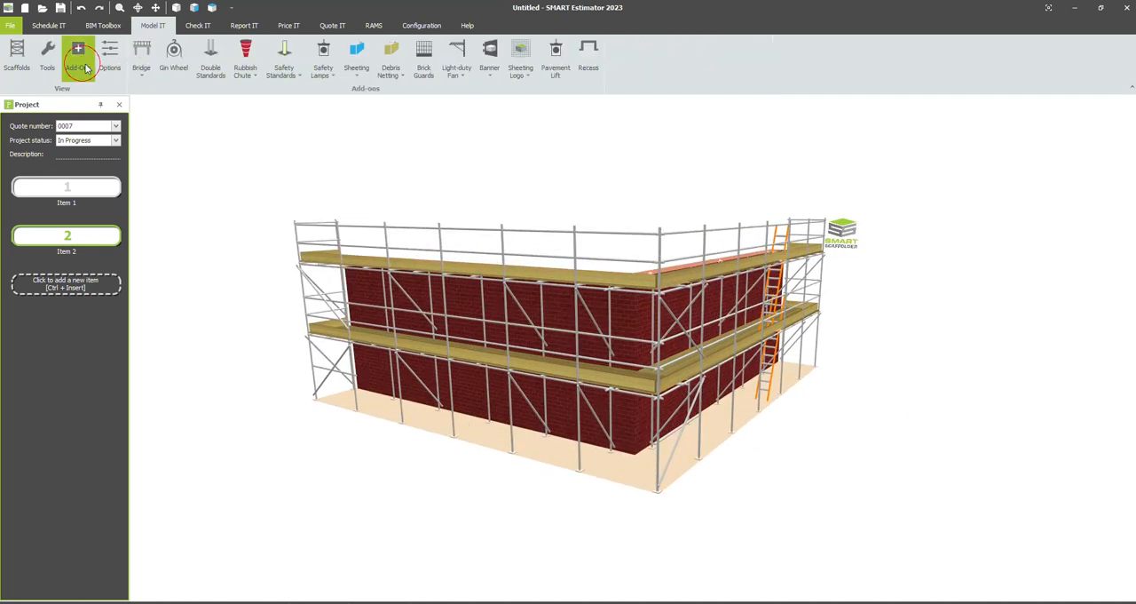
{"action": "left_click", "coordinate": [142, 53]}
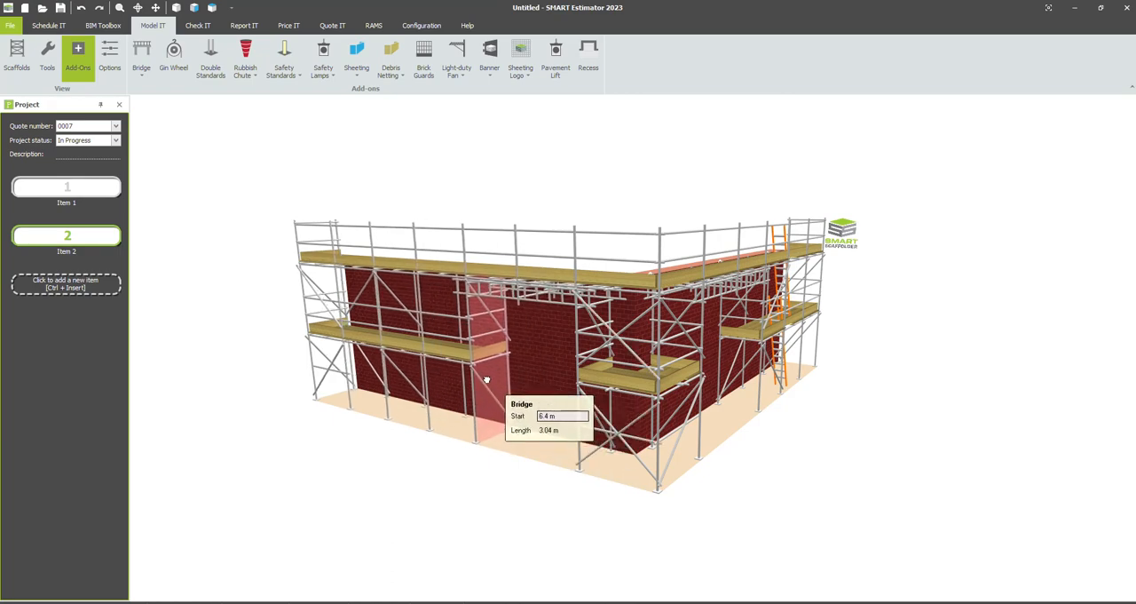
{"action": "left_click_drag", "start_coordinate": [486, 379], "coordinate": [710, 416]}
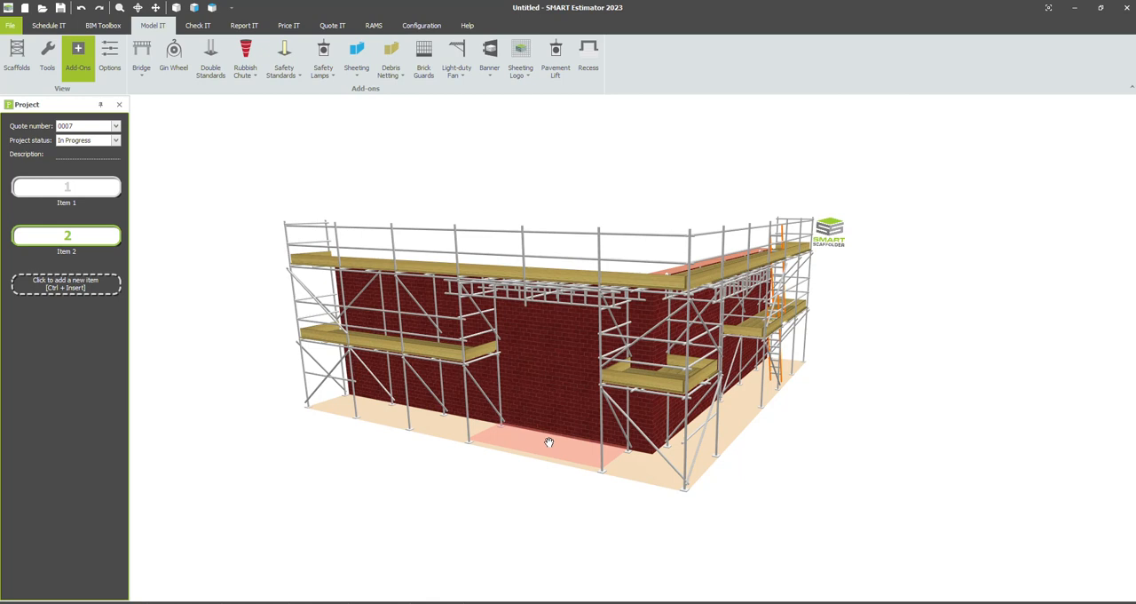
{"action": "mouse_move", "coordinate": [547, 451]}
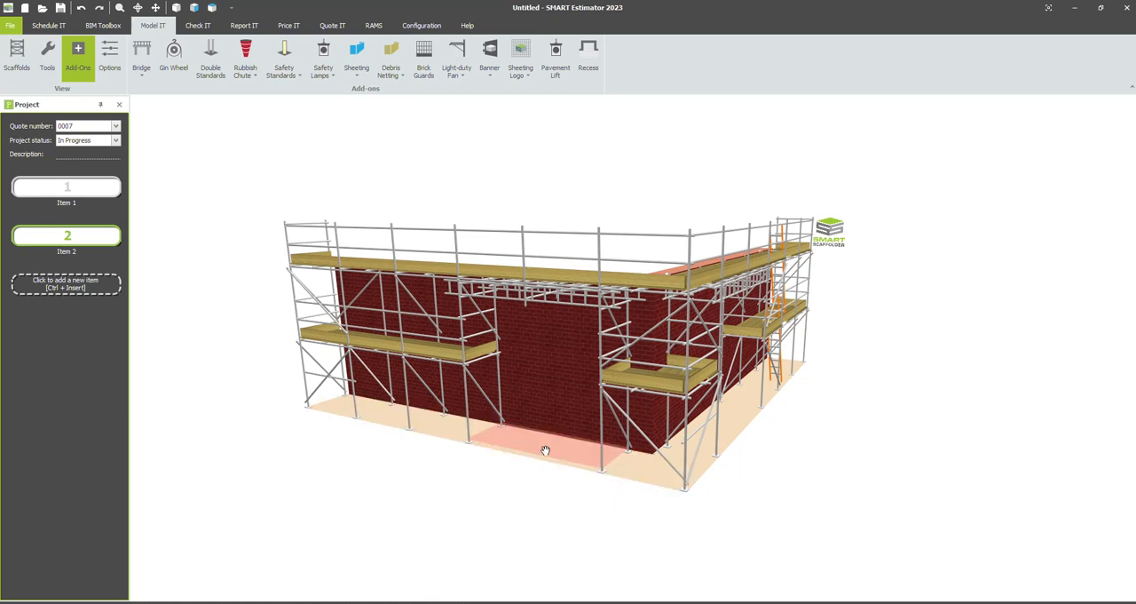
{"action": "mouse_move", "coordinate": [547, 398]}
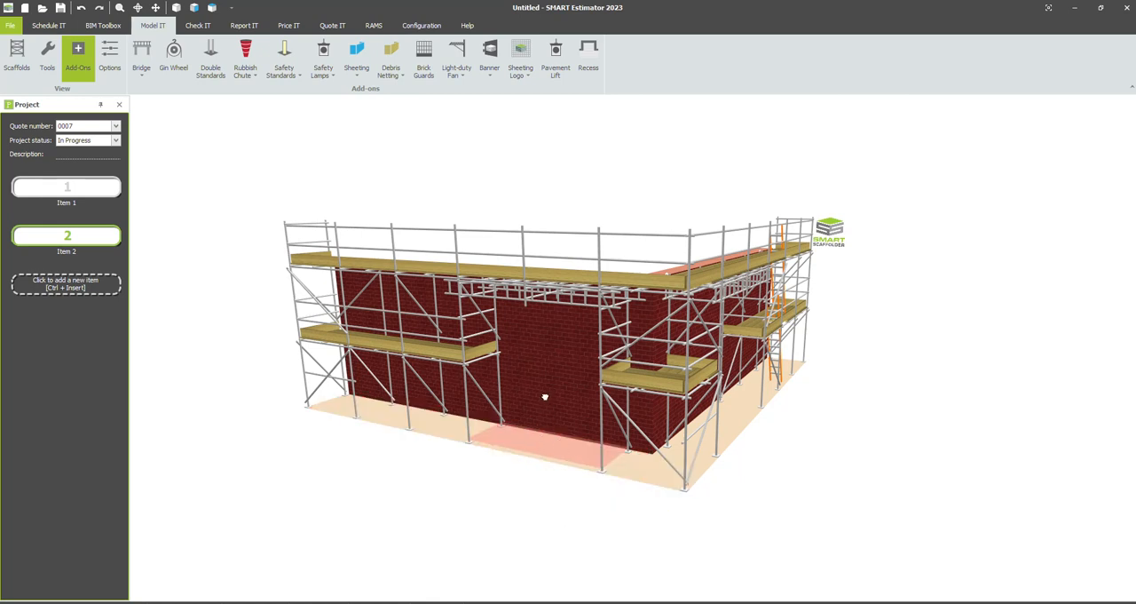
- Raise the ground at the corner into a slope of about 2.5 m over 10 m
{"action": "left_click_drag", "start_coordinate": [545, 396], "coordinate": [646, 444]}
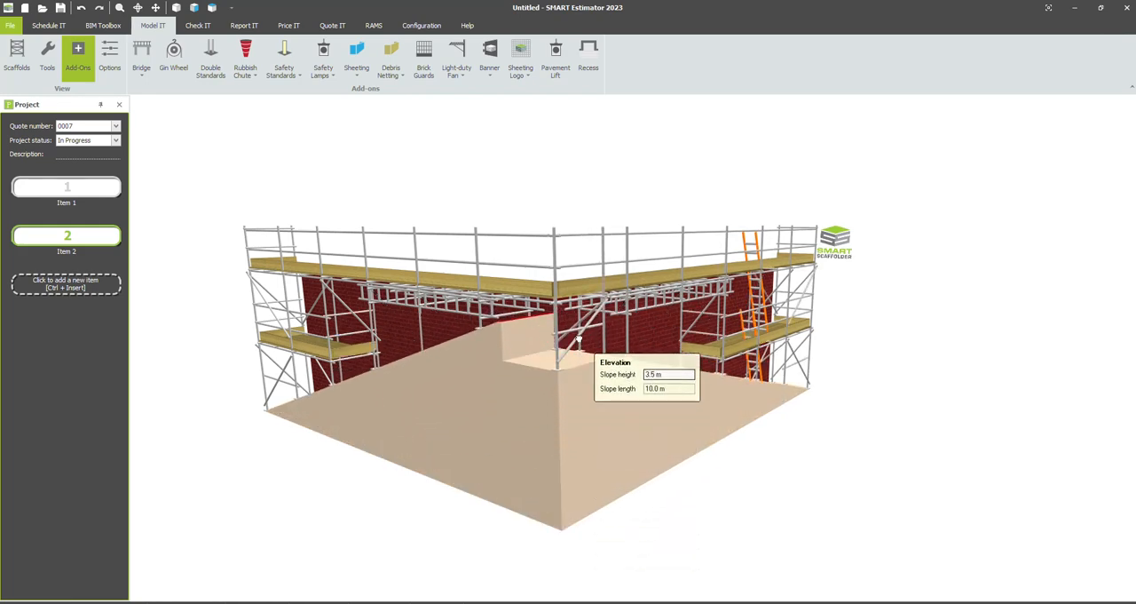
- Confirm the elevation and bridge the right run to the corner over the raised ground
{"action": "left_click", "coordinate": [577, 323]}
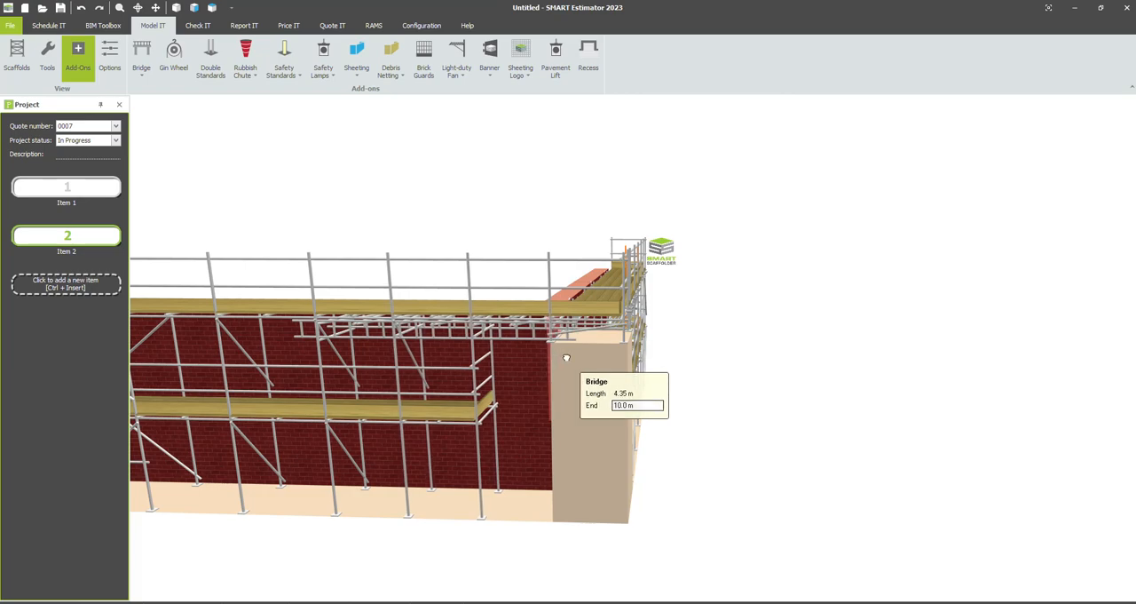
{"action": "left_click_drag", "start_coordinate": [565, 357], "coordinate": [418, 399]}
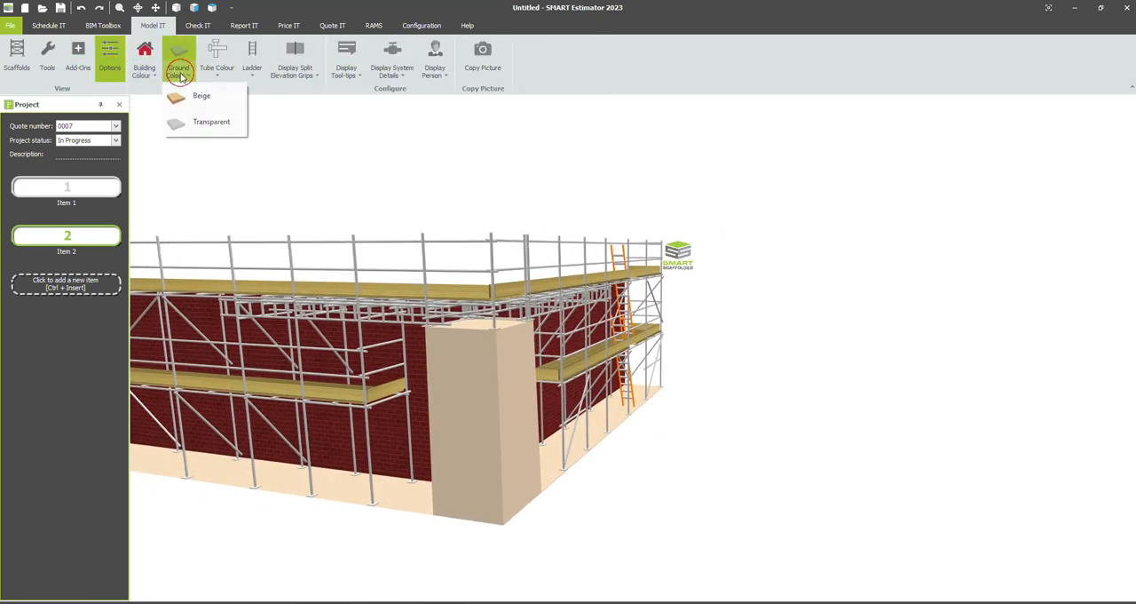
- Set the Ground Colour option to Transparent so the scaffold base shows through
{"action": "left_click", "coordinate": [212, 120]}
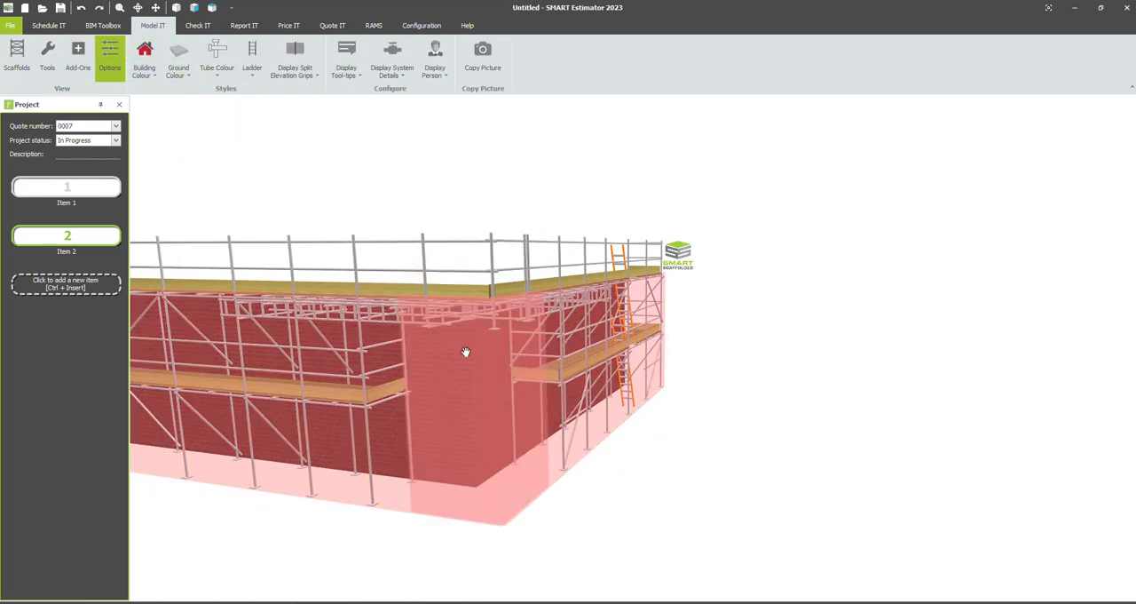